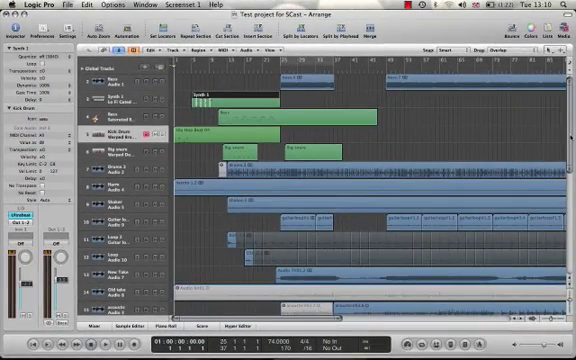
- Scroll to zoom in on the first few bars around the Kick Drum track
scroll("down", 3)
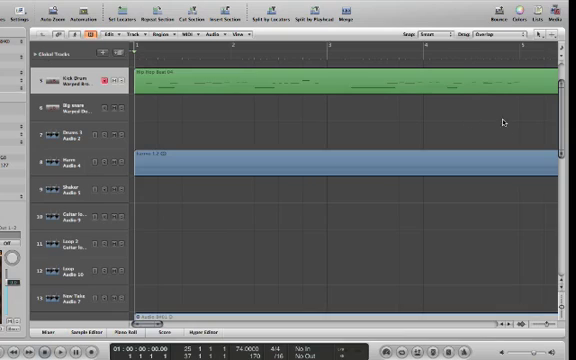
mouse_move(251, 85)
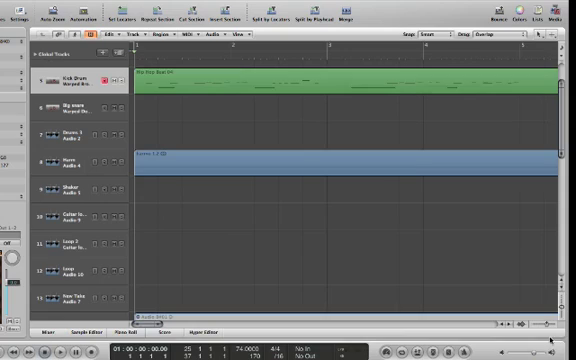
mouse_move(440, 87)
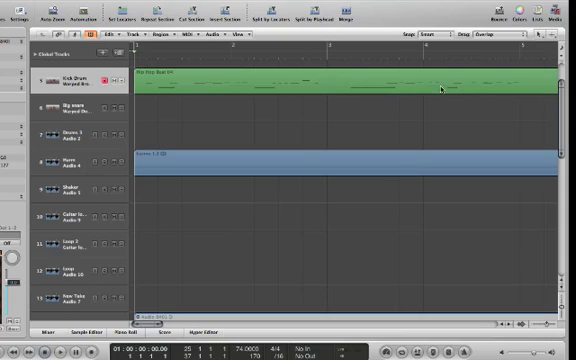
mouse_move(337, 82)
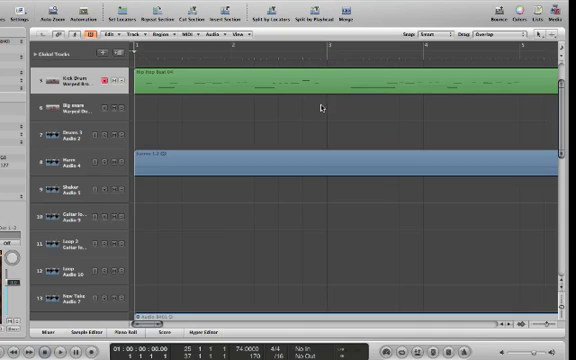
mouse_move(332, 82)
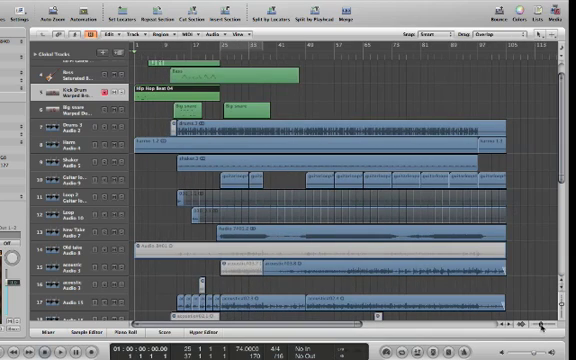
mouse_move(410, 151)
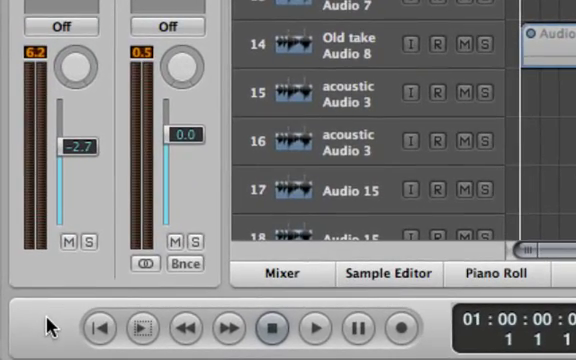
mouse_move(85, 325)
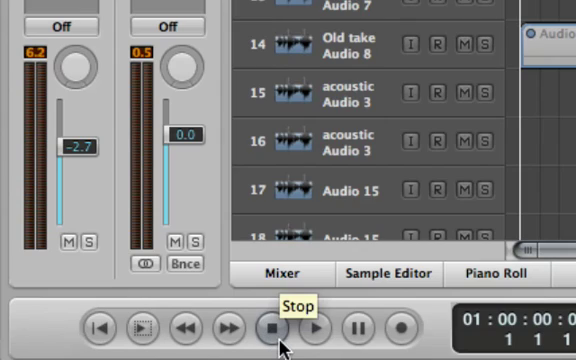
mouse_move(352, 318)
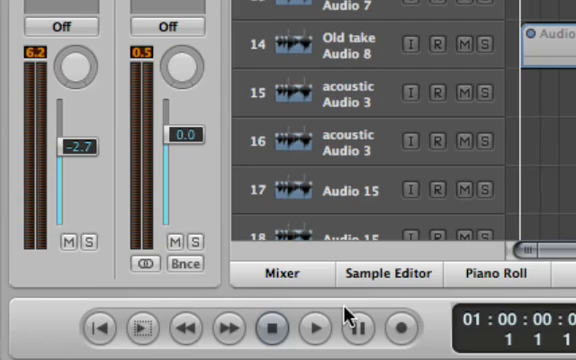
mouse_move(276, 327)
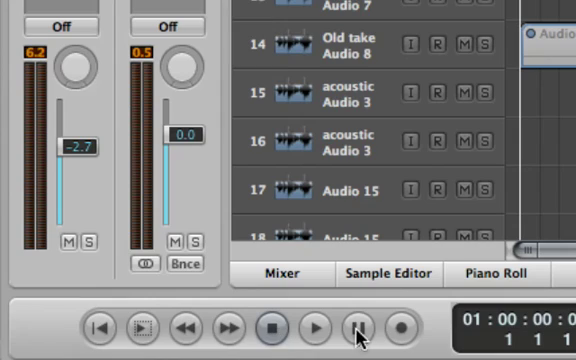
- Start project playback from the Transport bar, then halt it around bar 5
left_click(313, 327)
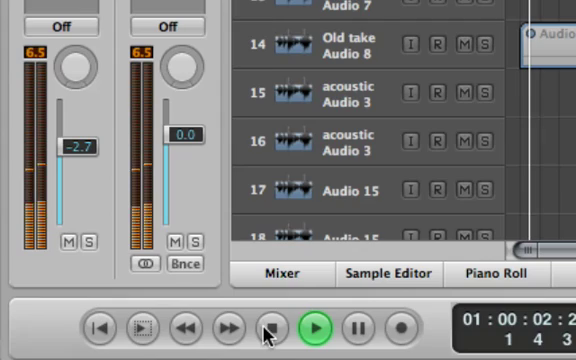
left_click(267, 329)
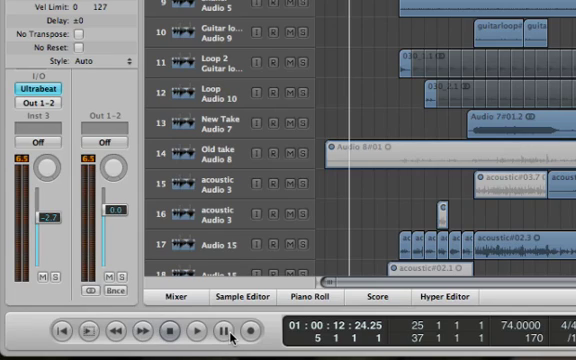
mouse_move(245, 335)
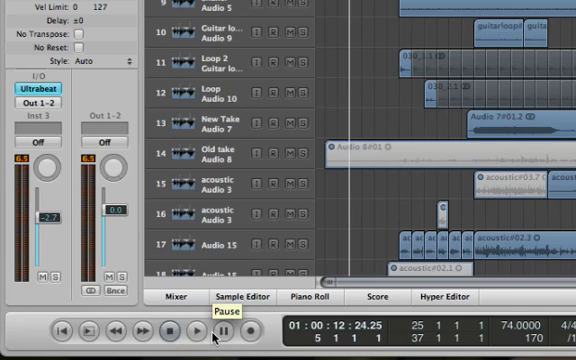
mouse_move(258, 335)
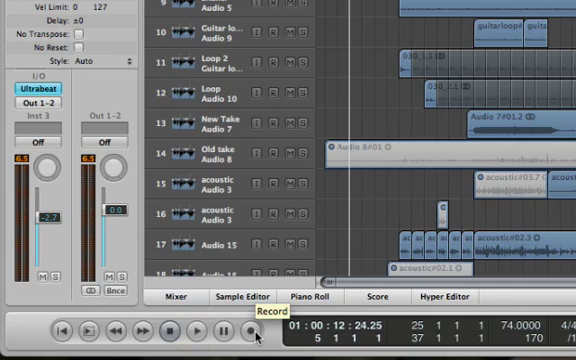